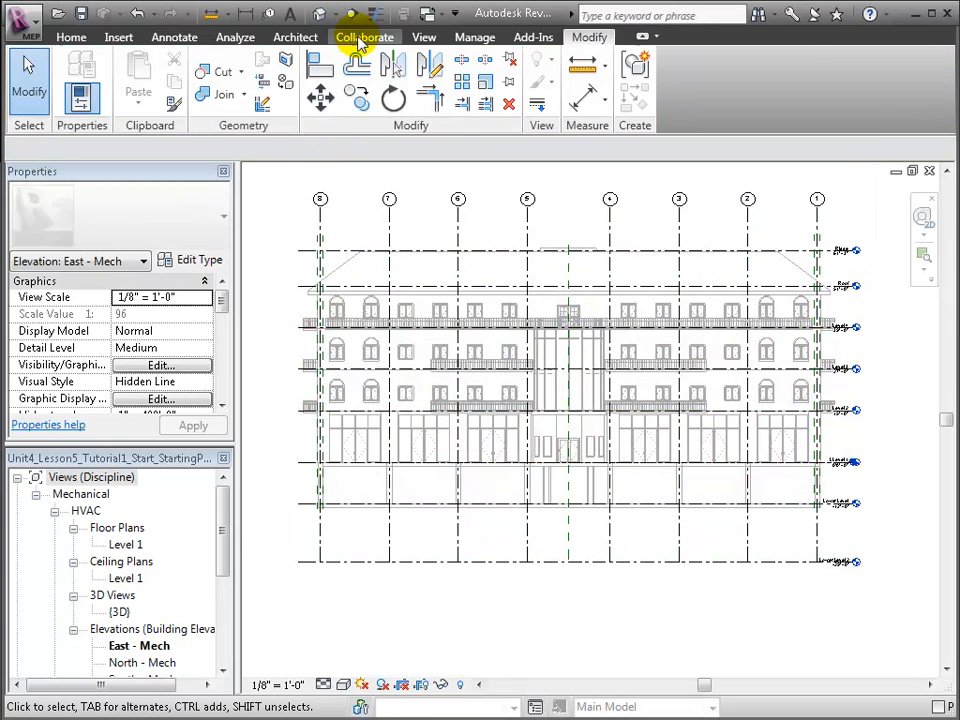
Step: Copy/Monitor the grids and levels from the linked architectural model into the mechanical project
{"action": "left_click", "coordinate": [364, 36]}
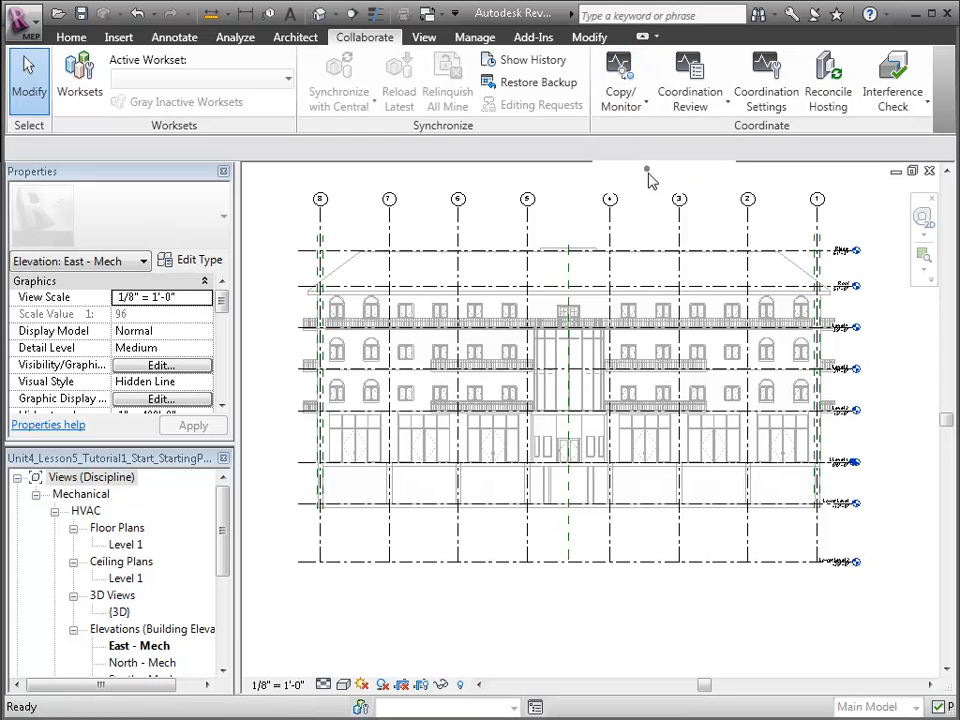
{"action": "left_click", "coordinate": [620, 80]}
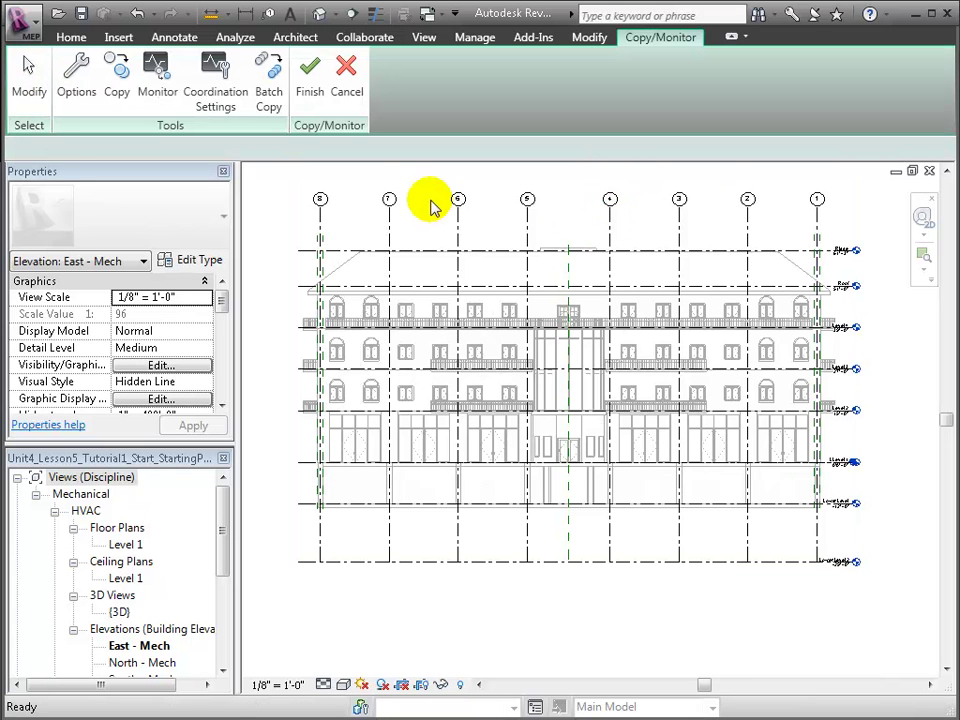
{"action": "left_click", "coordinate": [116, 70]}
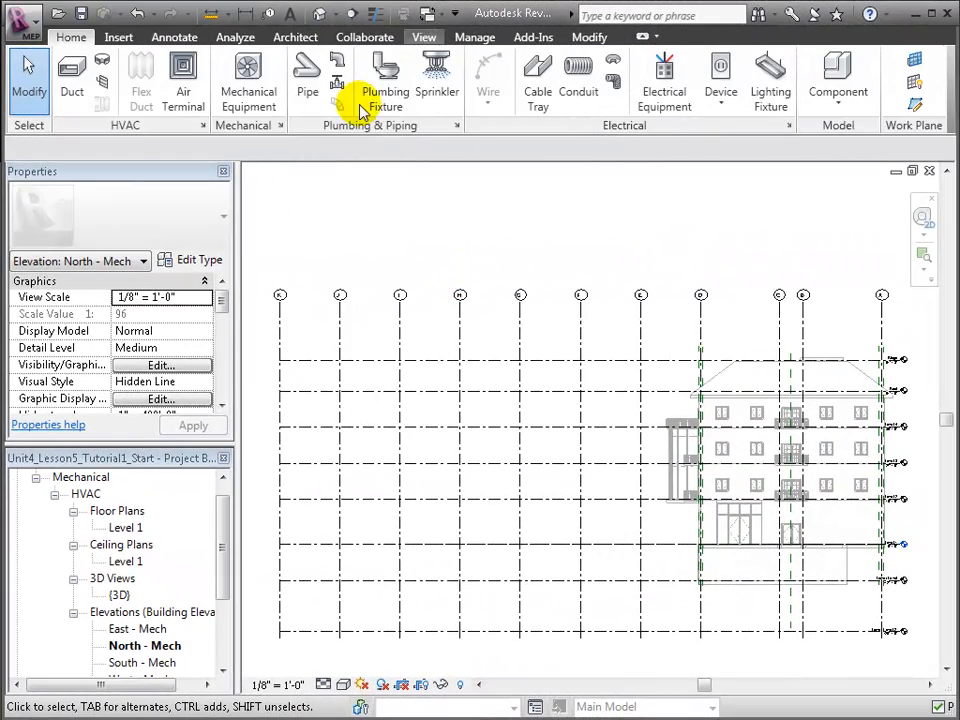
Step: Create new floor plan views for Level 2 through Roof in one New Plan selection
{"action": "left_click", "coordinate": [312, 80]}
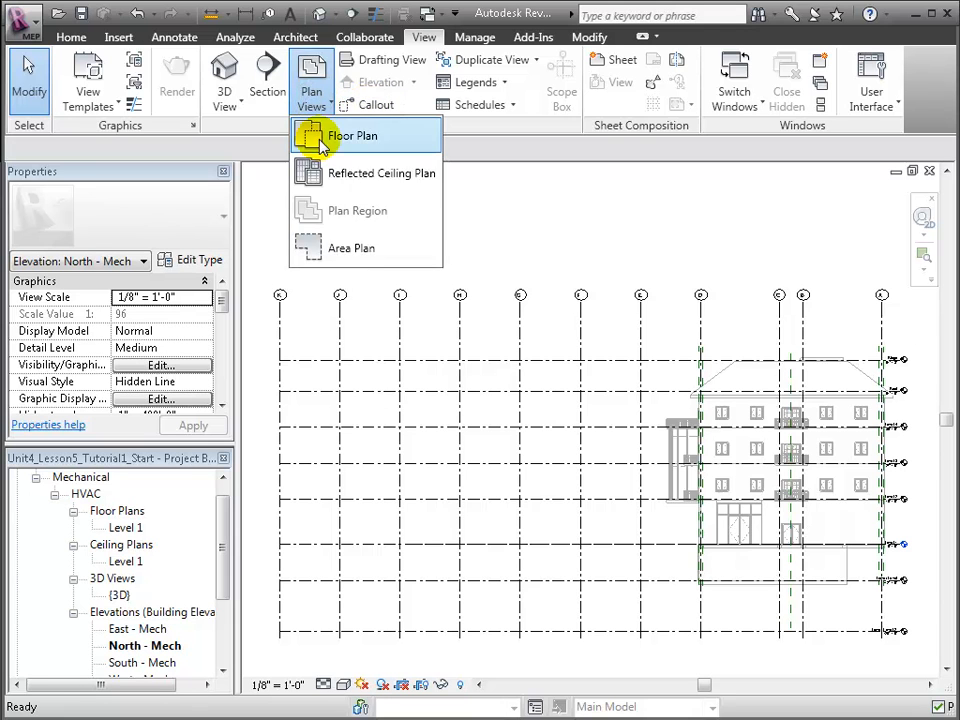
{"action": "left_click", "coordinate": [352, 136]}
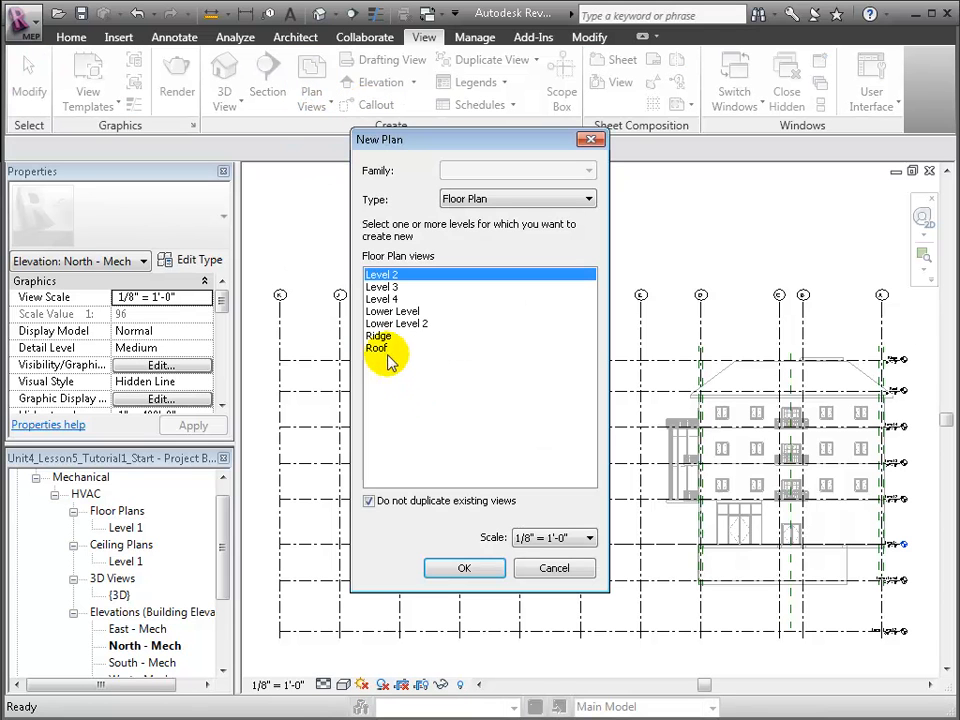
{"action": "left_click", "coordinate": [464, 568]}
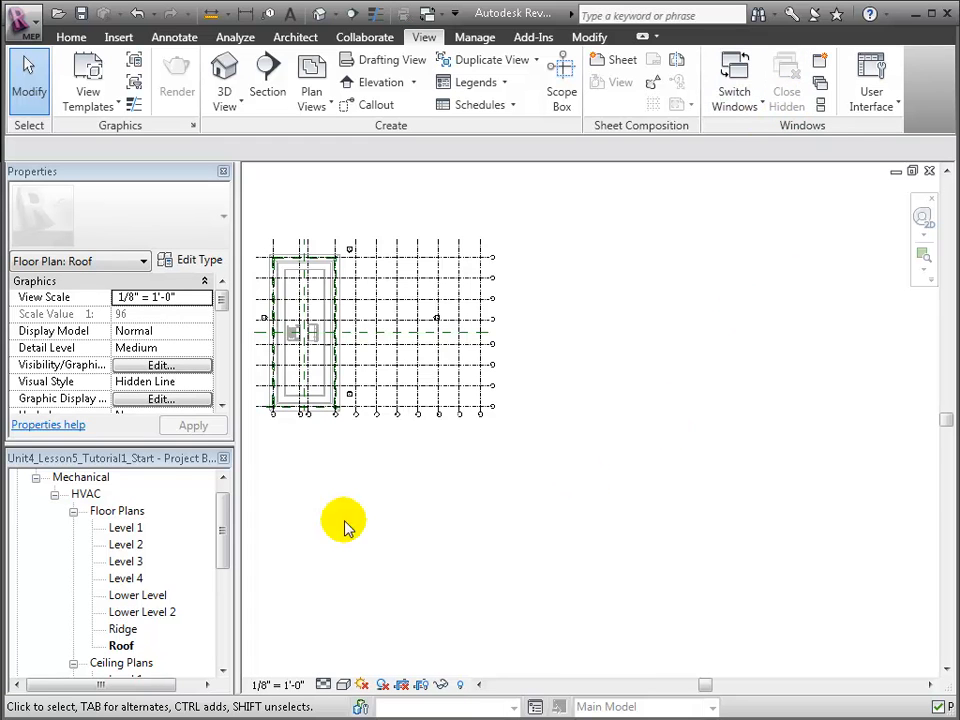
Step: Create reflected ceiling plans for all remaining levels, Level 2 through Roof
{"action": "left_click", "coordinate": [312, 84]}
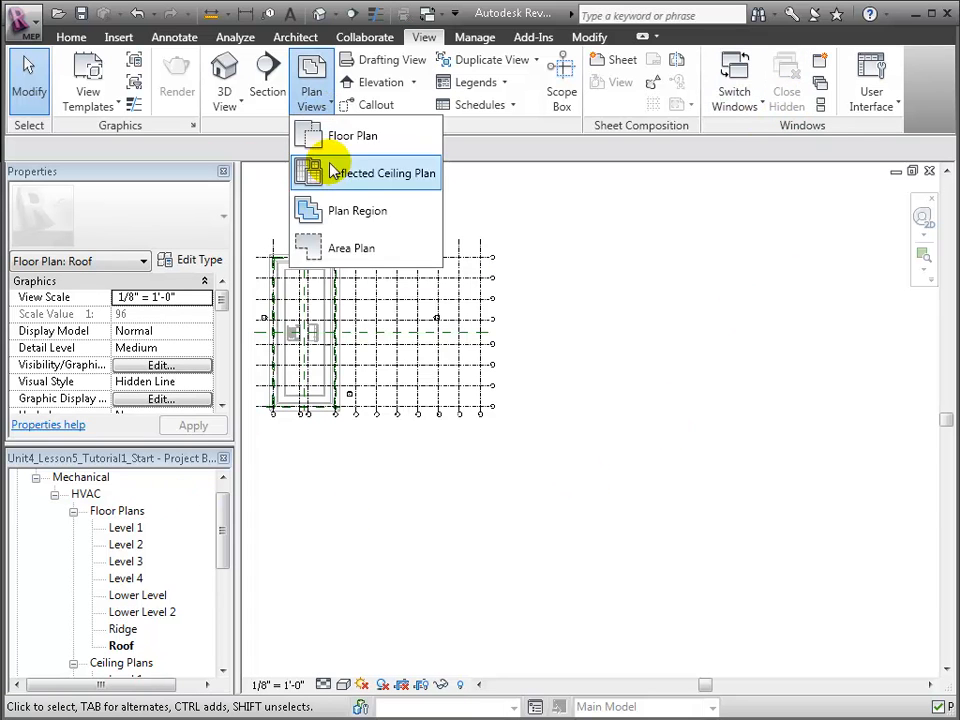
{"action": "left_click", "coordinate": [384, 172]}
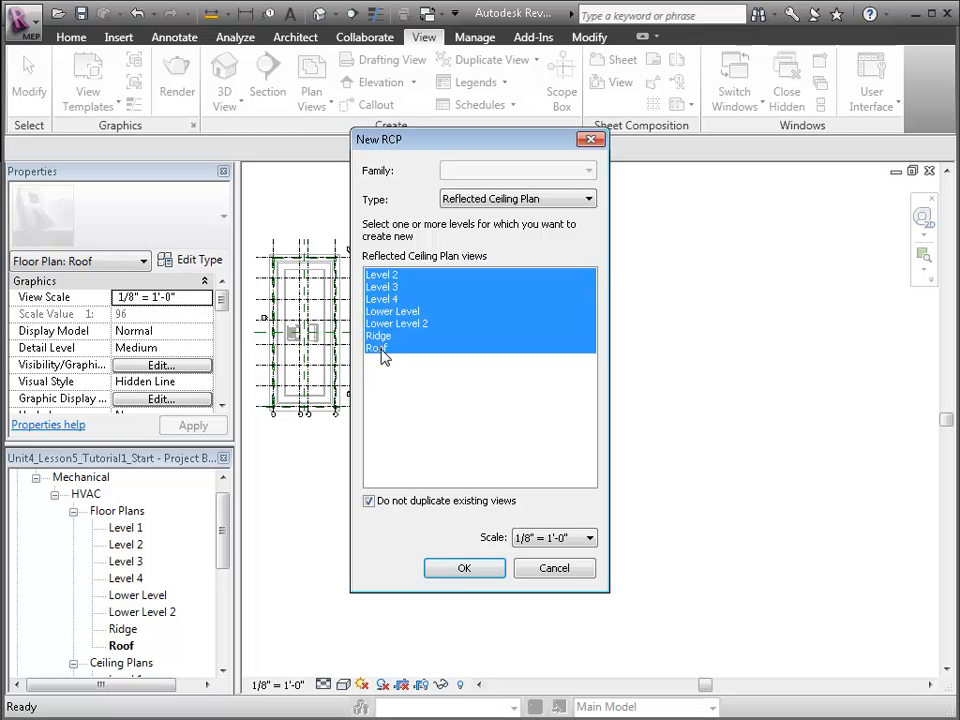
{"action": "left_click", "coordinate": [464, 568]}
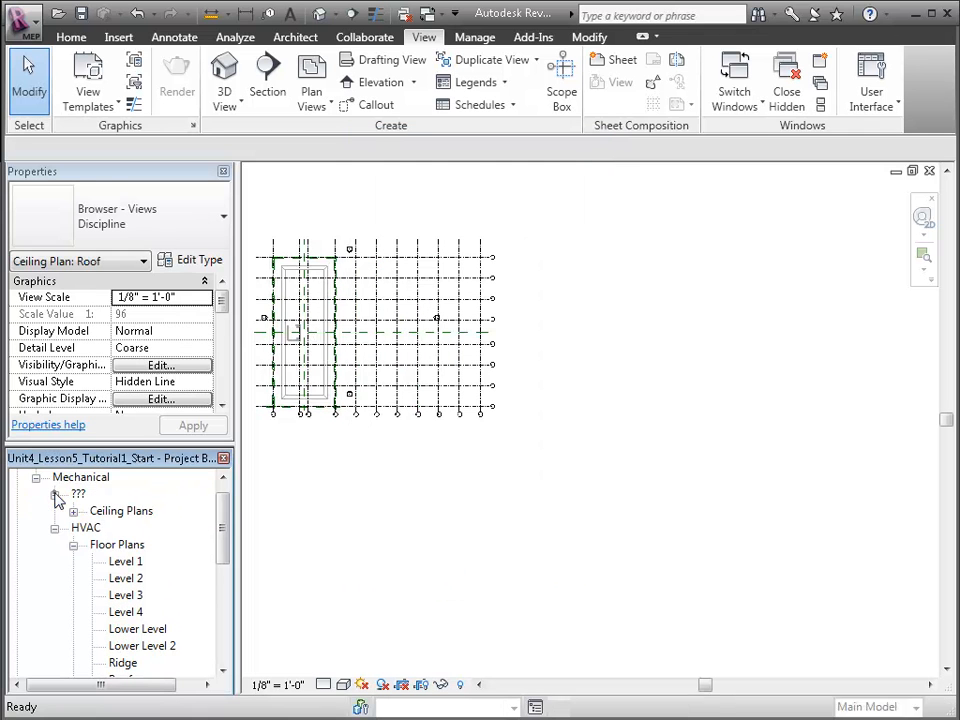
Step: Select the new ceiling plans and assign them the HVAC sub-discipline in Properties
{"action": "double_click", "coordinate": [126, 528]}
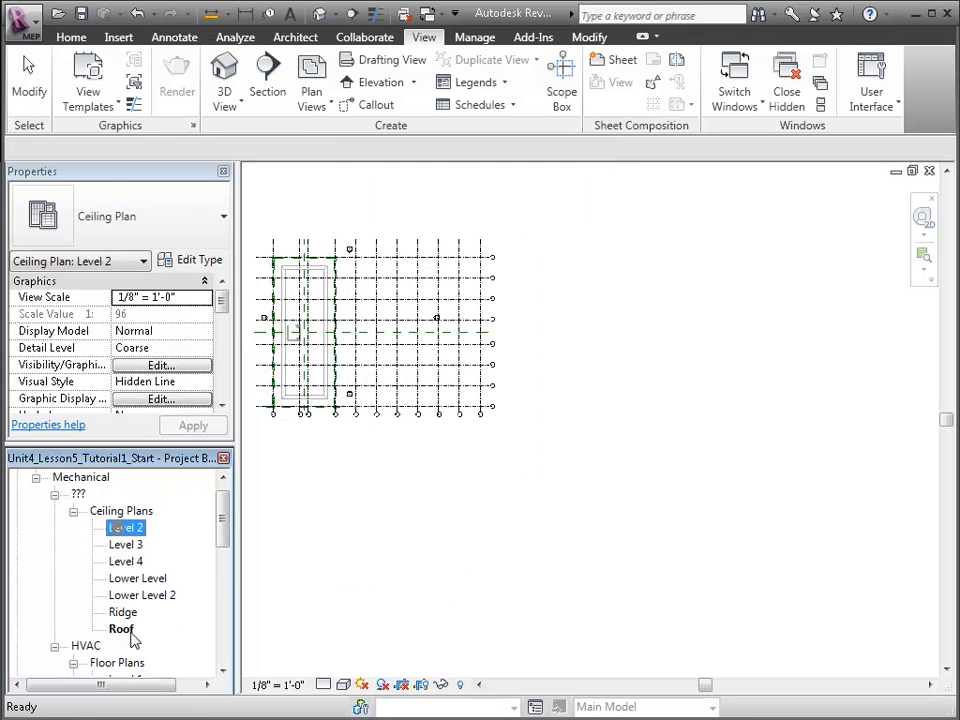
{"action": "left_click", "coordinate": [120, 628]}
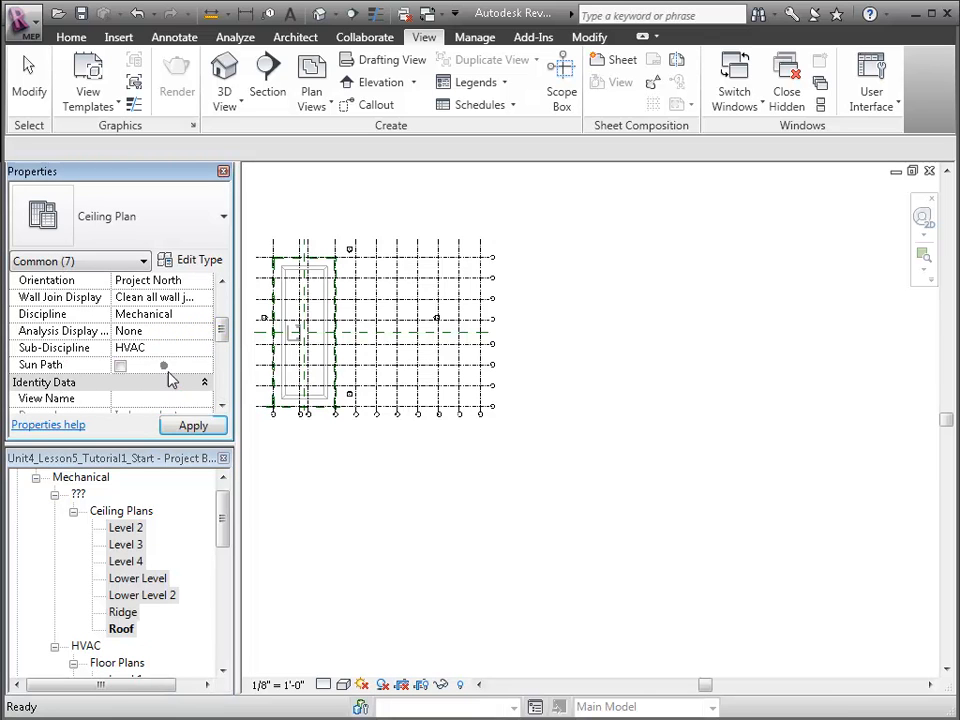
{"action": "scroll", "scroll_direction": "down", "scroll_amount": 3}
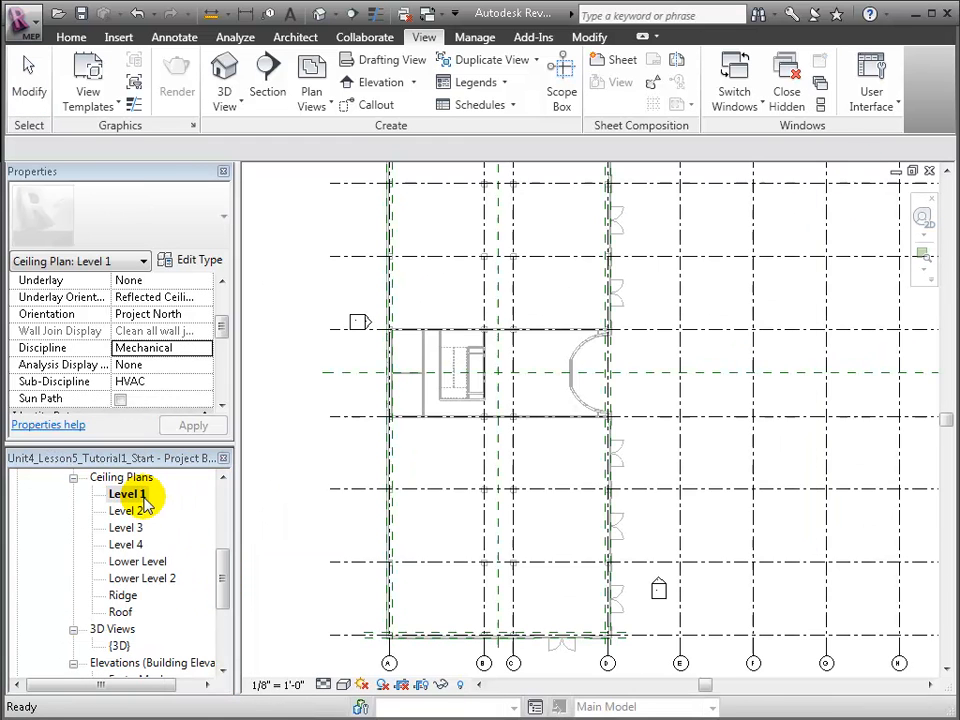
Step: Apply the Mechanical Ceiling view template to the selected HVAC ceiling plans
{"action": "right_click", "coordinate": [126, 492]}
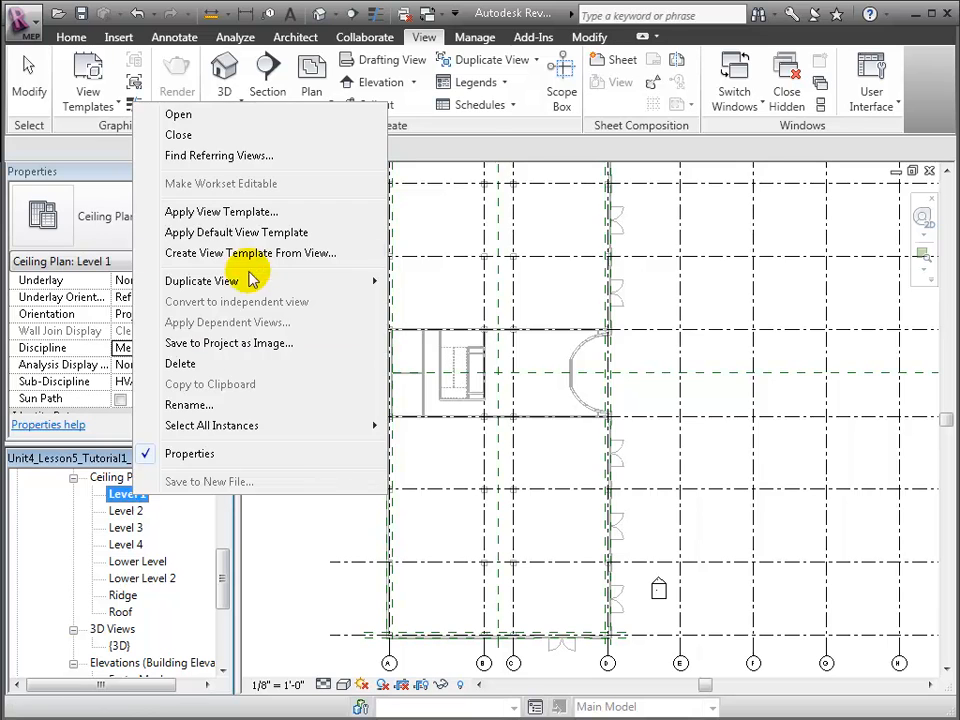
{"action": "left_click", "coordinate": [220, 212]}
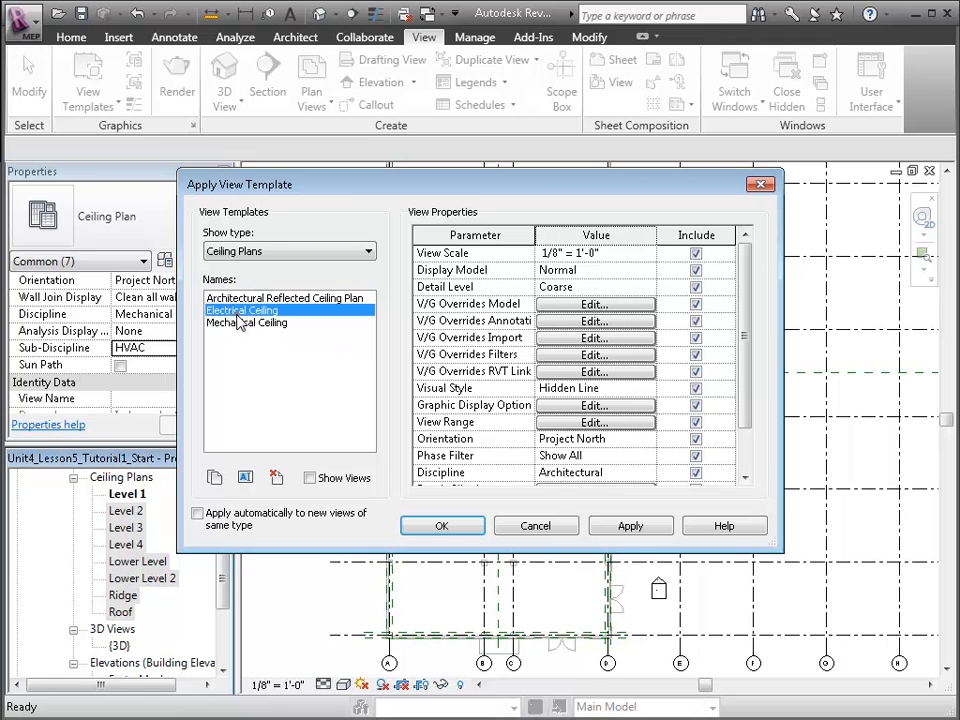
{"action": "left_click", "coordinate": [246, 322]}
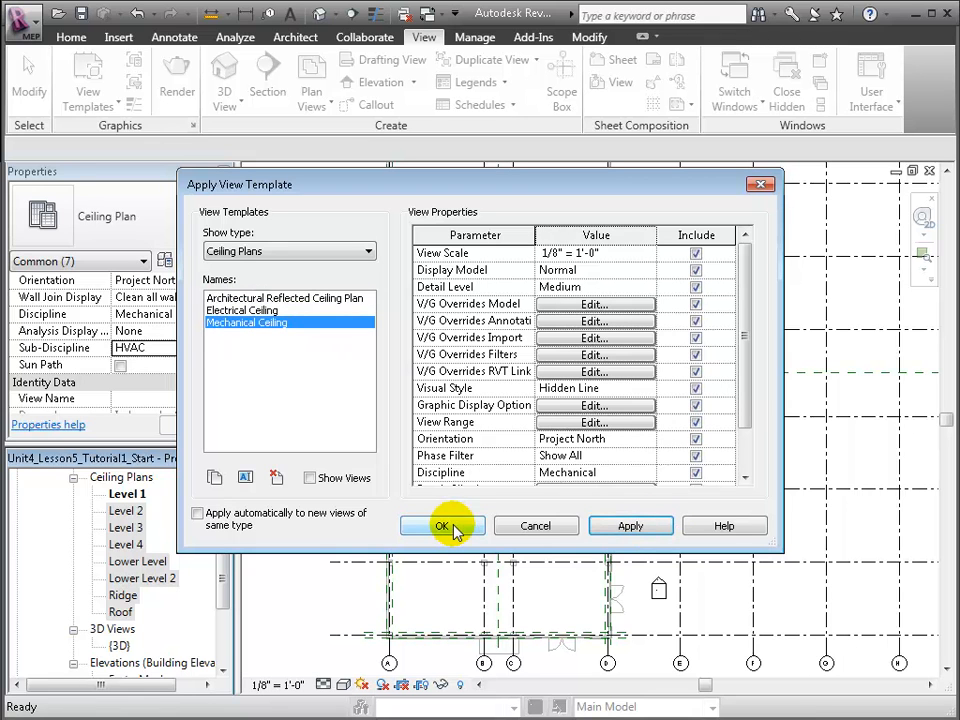
{"action": "left_click", "coordinate": [442, 526]}
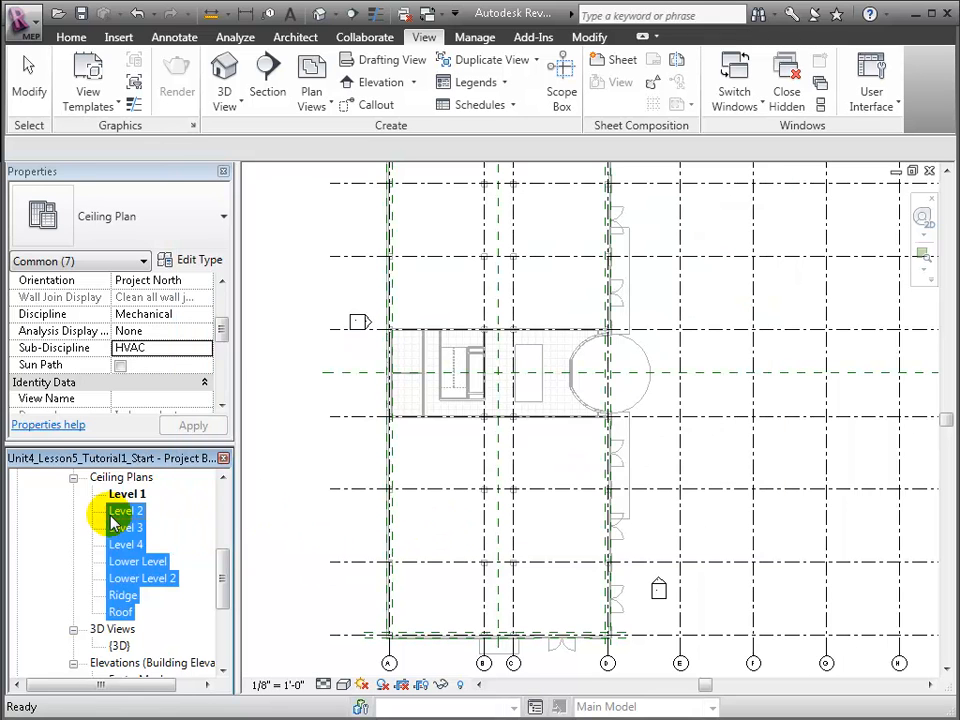
Step: Set Underlay Orientation to Reflected Ceiling Plan on the Level 2 ceiling plan and apply it
{"action": "double_click", "coordinate": [128, 510]}
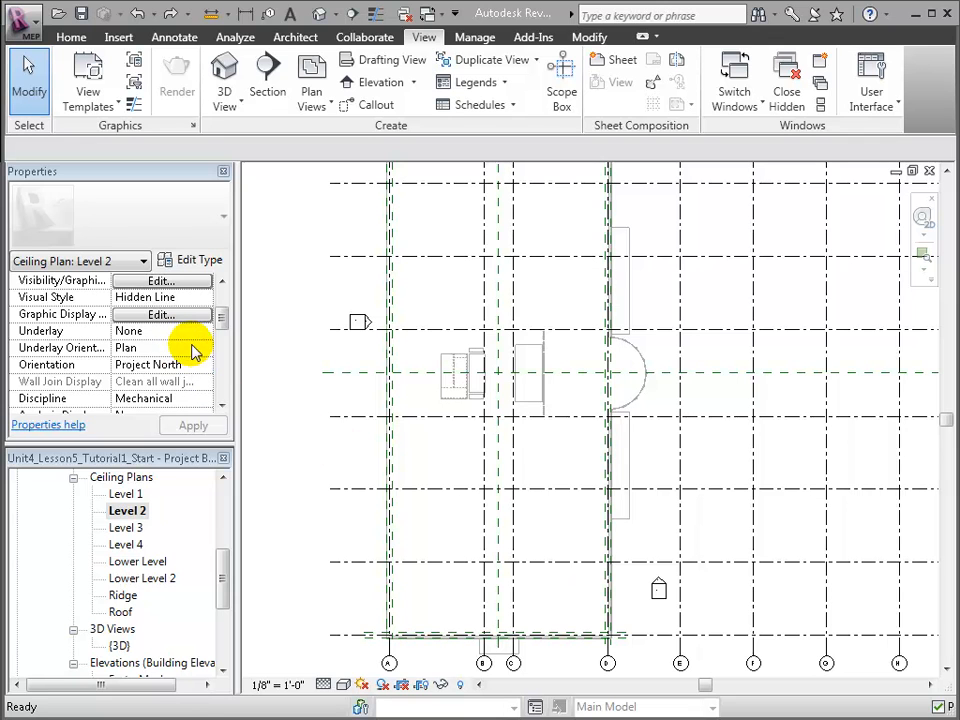
{"action": "left_click", "coordinate": [160, 348]}
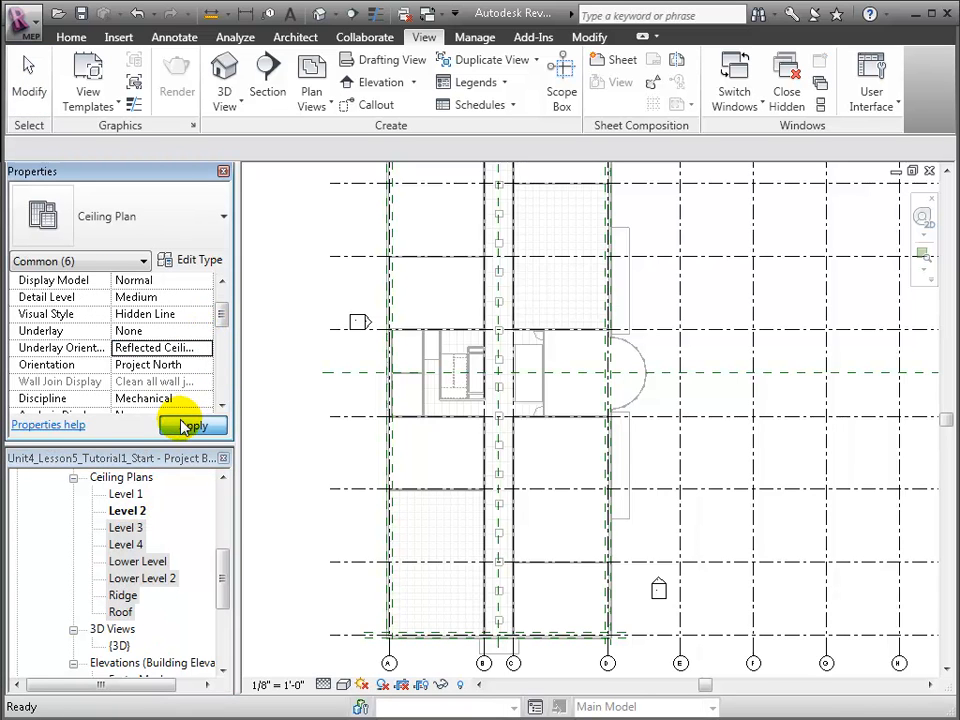
{"action": "double_click", "coordinate": [124, 528]}
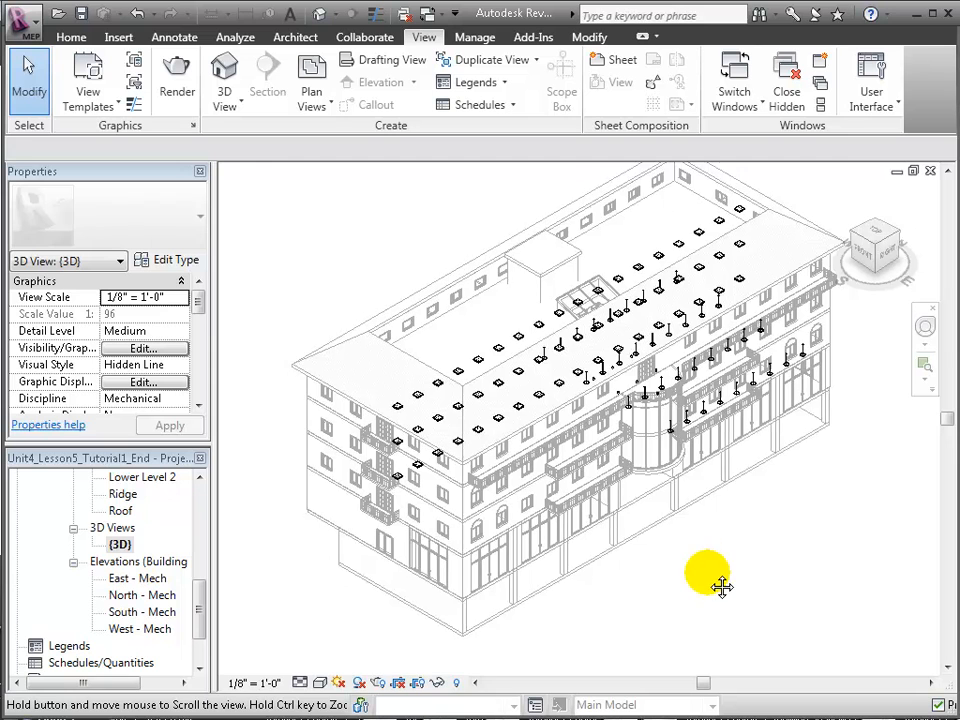
Step: Duplicate the default {3D} view and rename the copy to 3D HVAC
{"action": "right_click", "coordinate": [120, 544]}
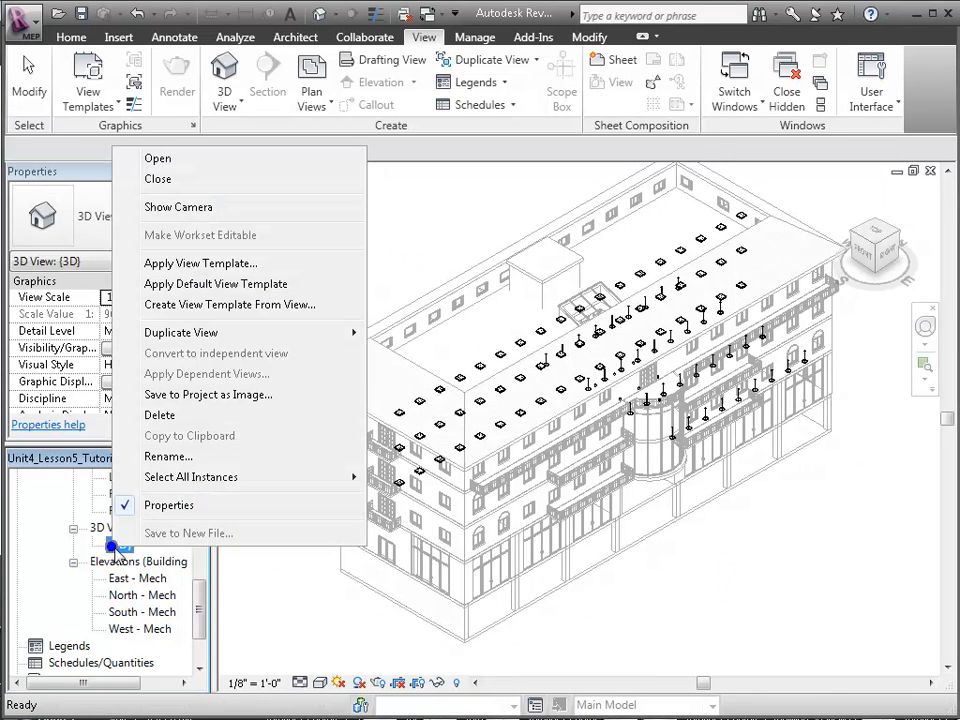
{"action": "left_click", "coordinate": [158, 180]}
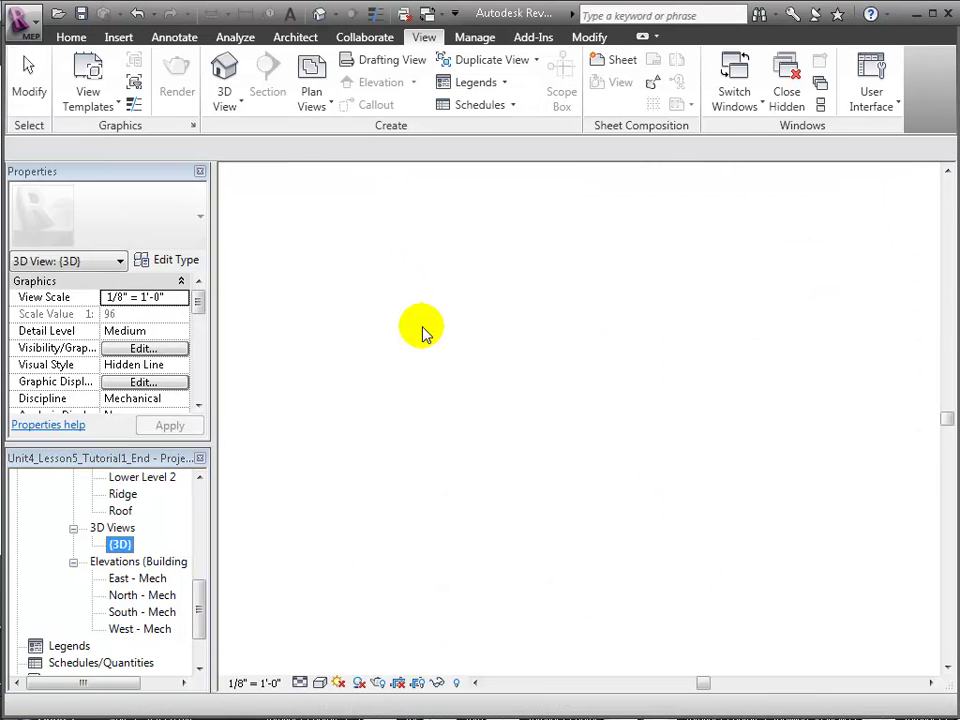
{"action": "right_click", "coordinate": [132, 544]}
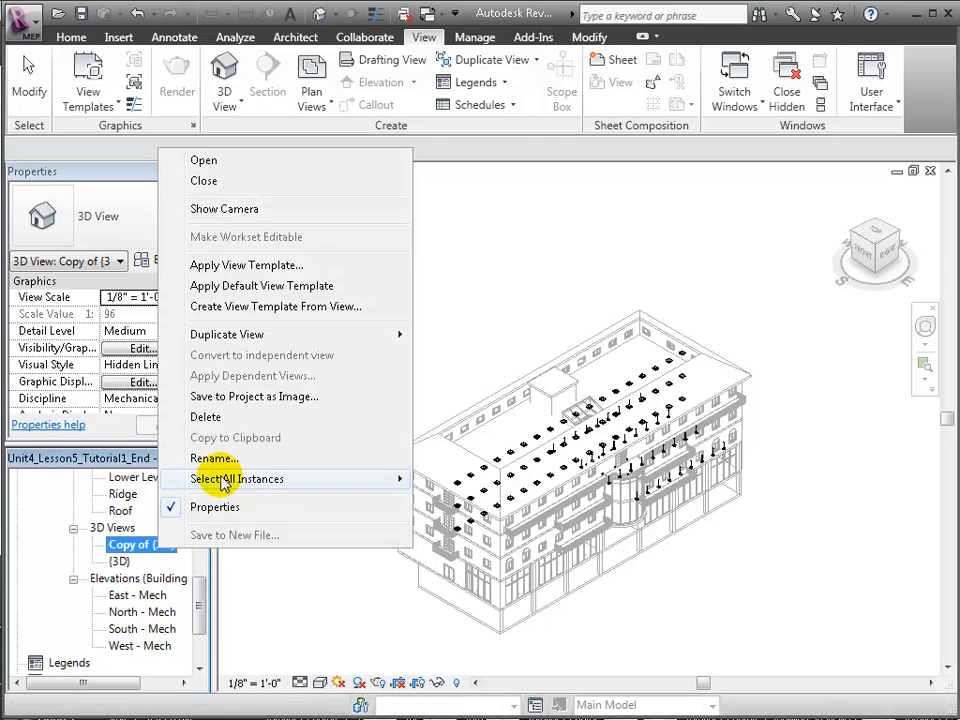
{"action": "left_click", "coordinate": [212, 458]}
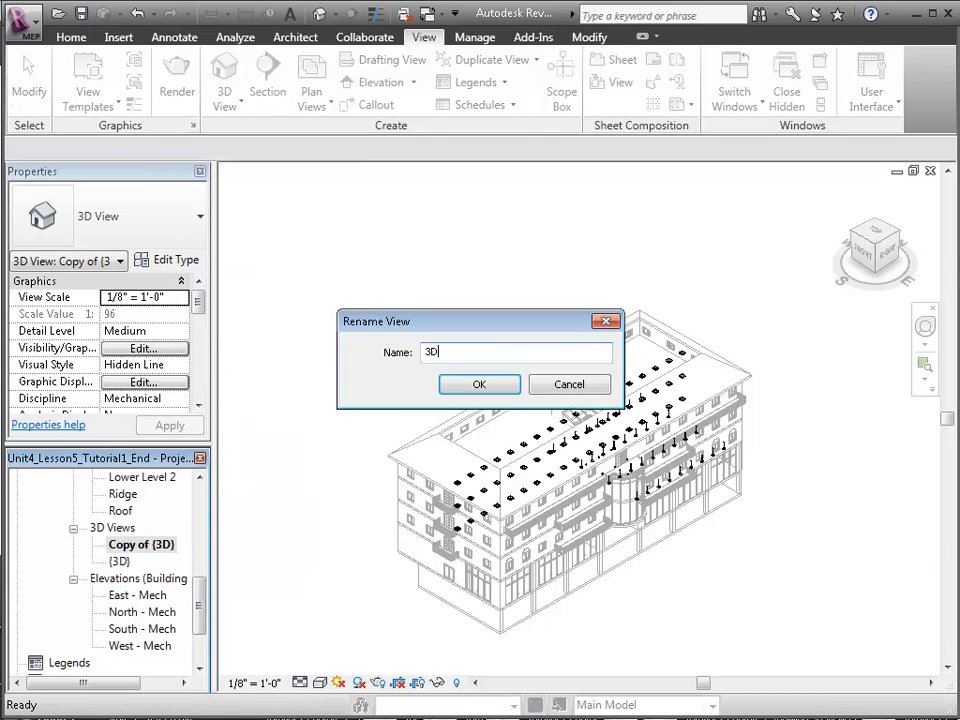
{"action": "left_click", "coordinate": [480, 384]}
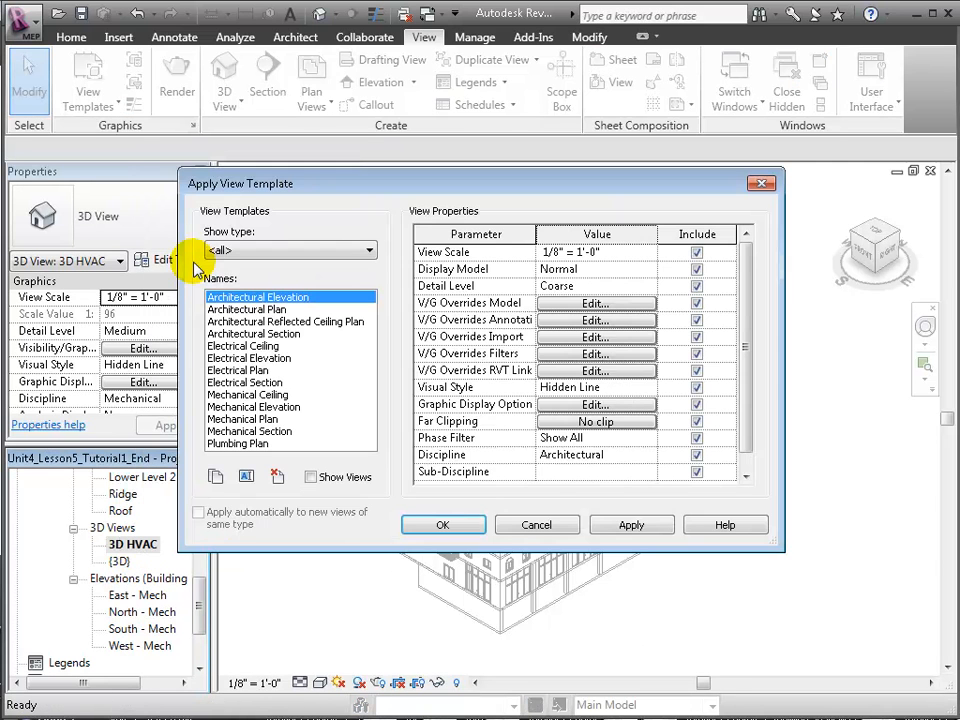
Step: Select the Mechanical Plan template from all view types and apply it to 3D HVAC
{"action": "left_click", "coordinate": [242, 418]}
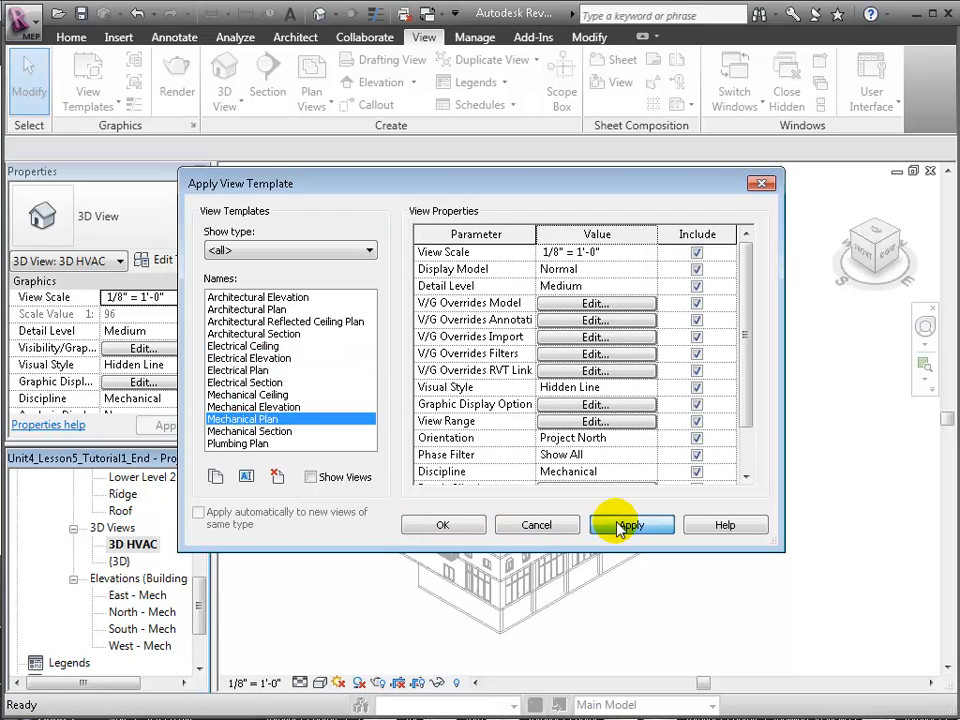
{"action": "left_click", "coordinate": [630, 524]}
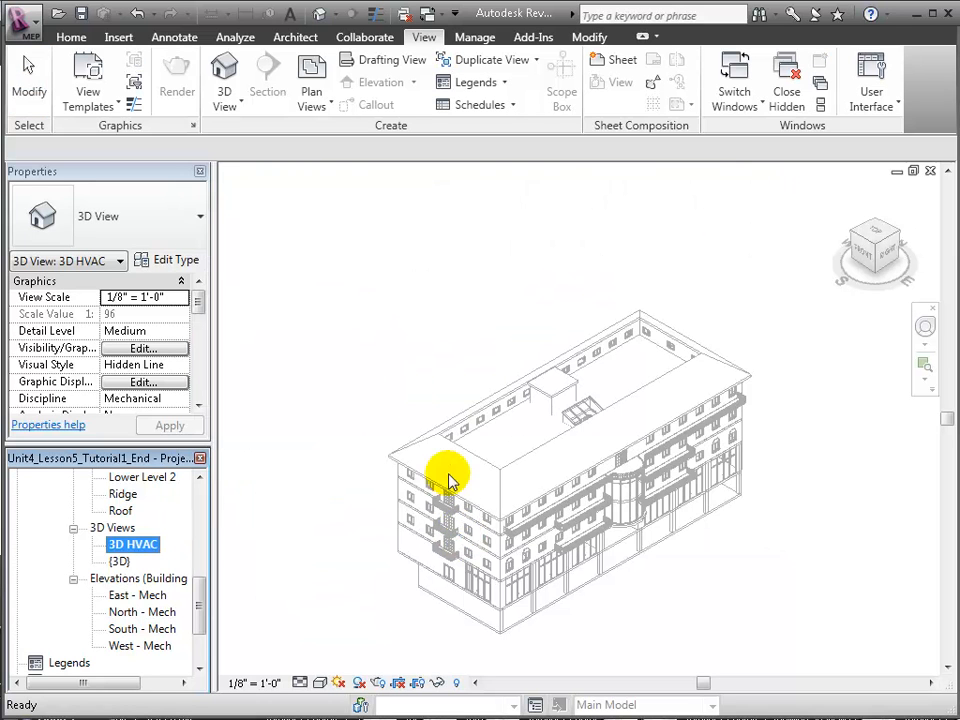